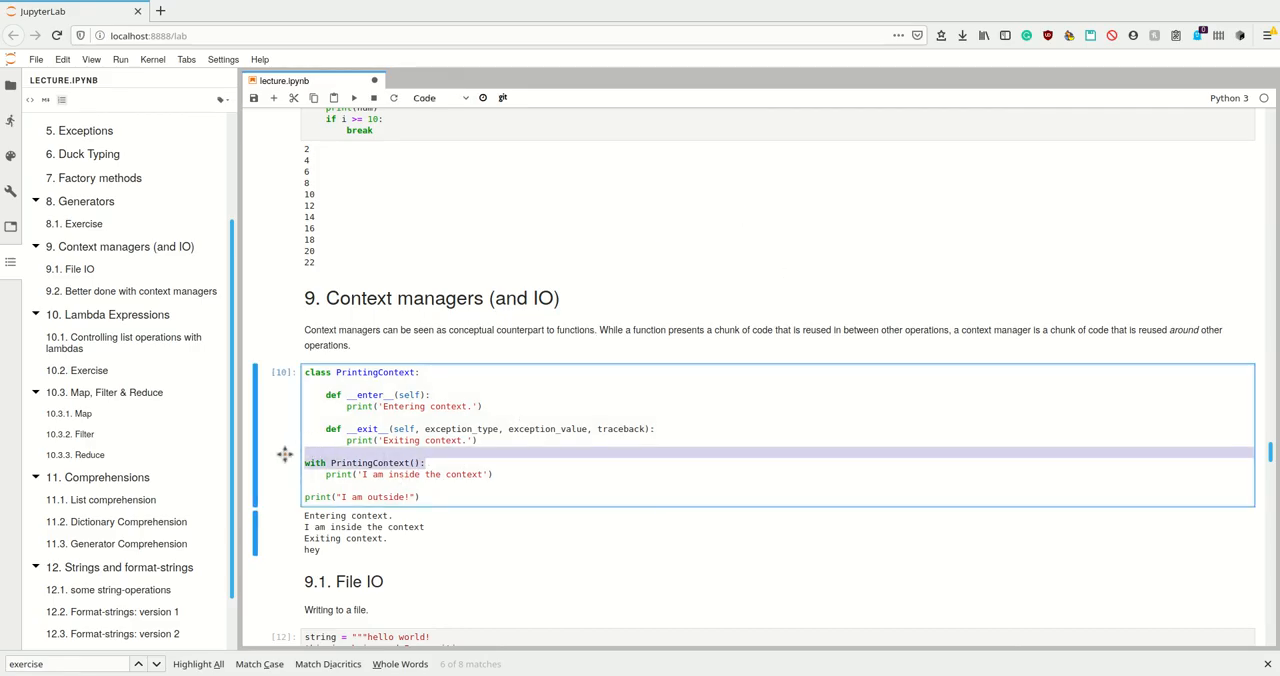
- Edit the PrintingContext cell's final print to "I am outside!", pointing out __enter__ and __exit__, and rerun it
left_click(436, 470)
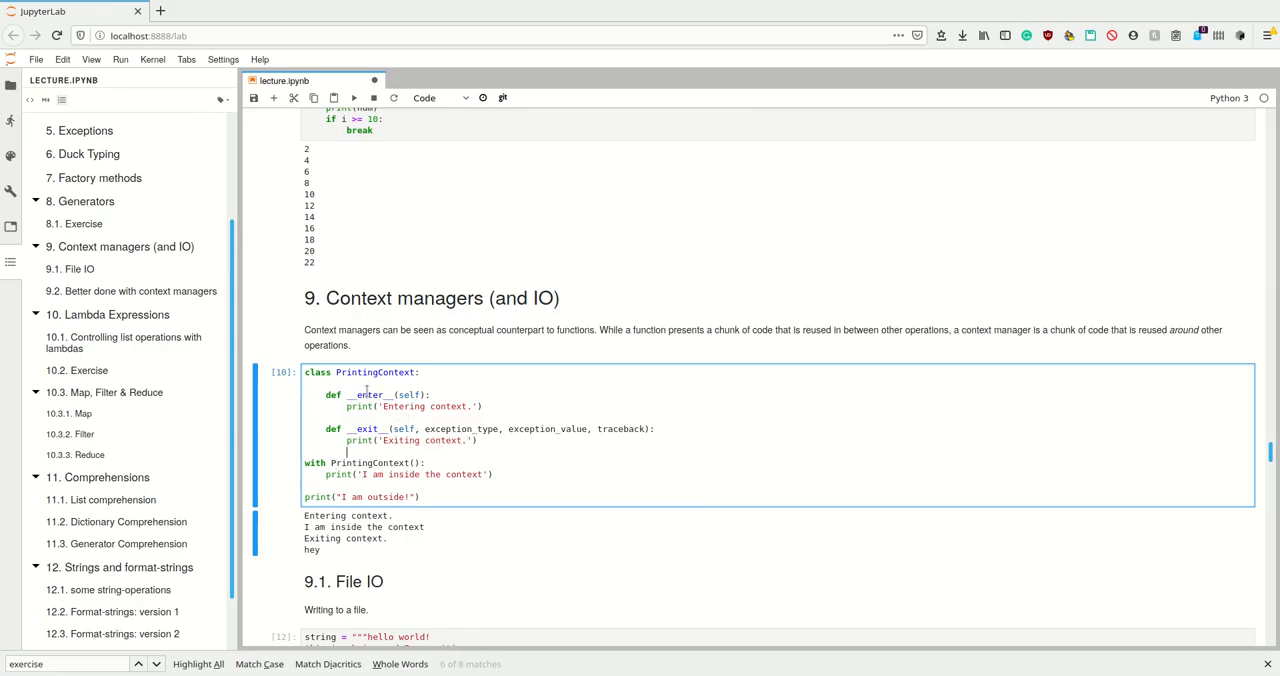
double_click(368, 396)
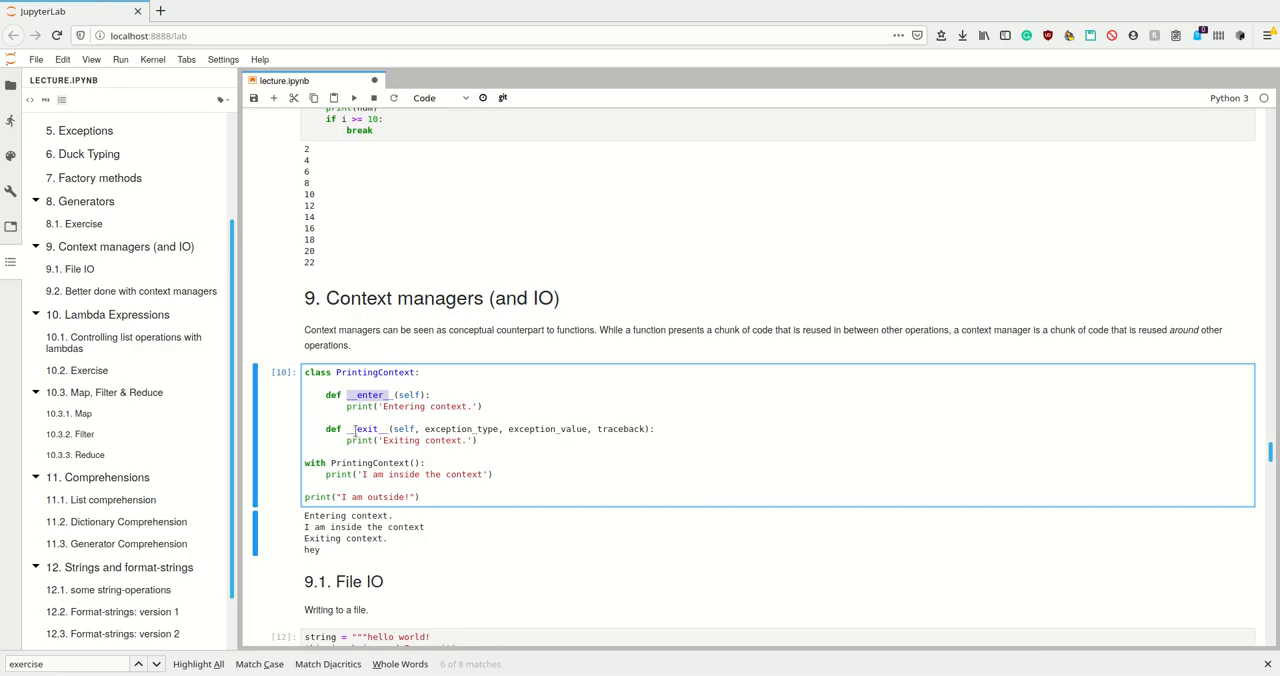
left_click(368, 428)
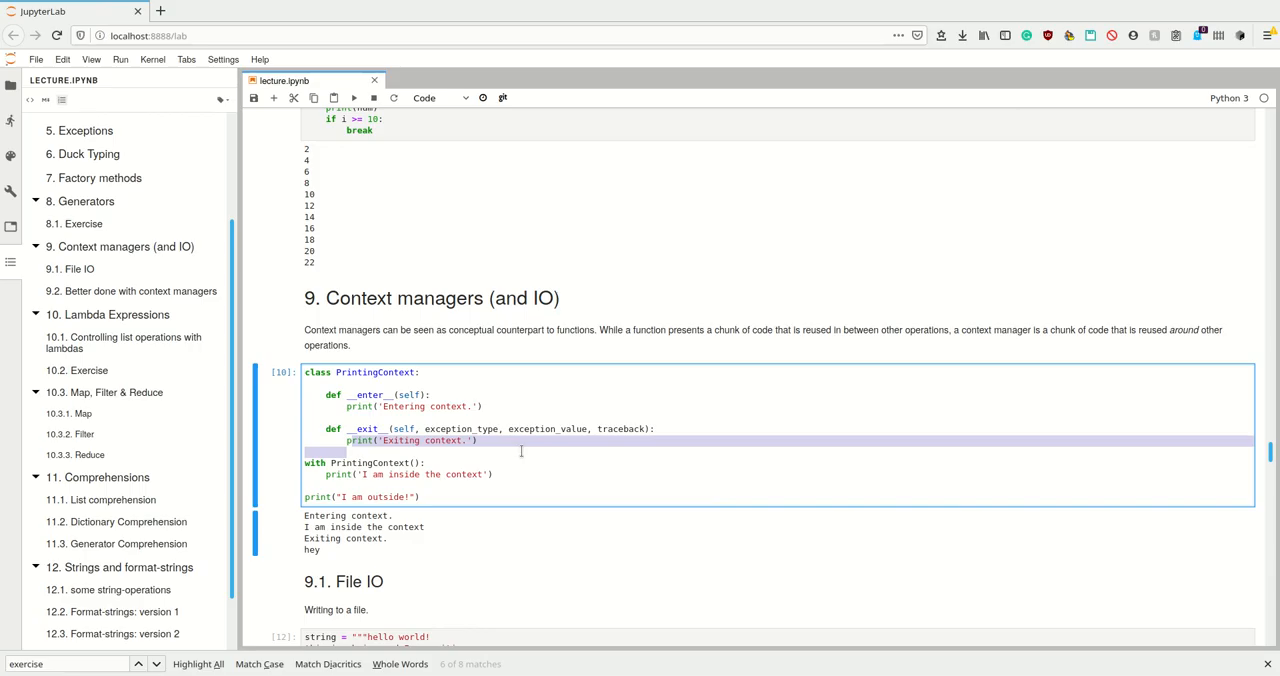
left_click(478, 440)
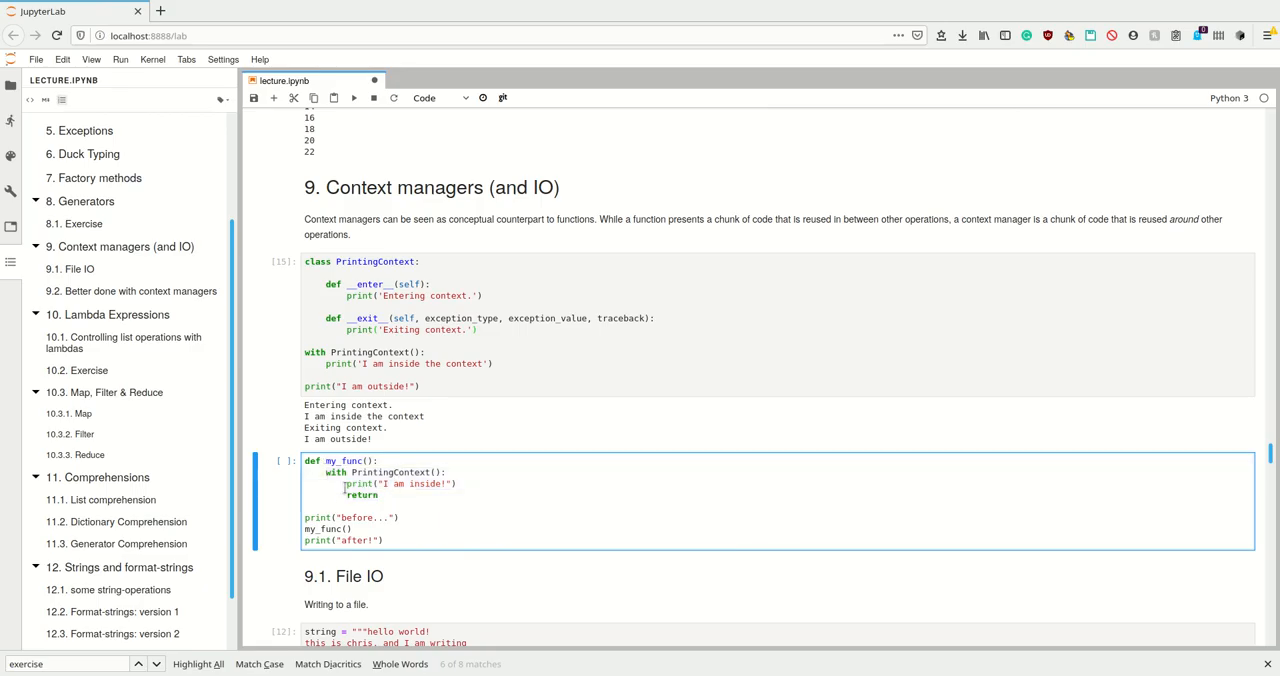
- Add unreachable text after the return in my_func and run the cell to show the context still exits
double_click(360, 494)
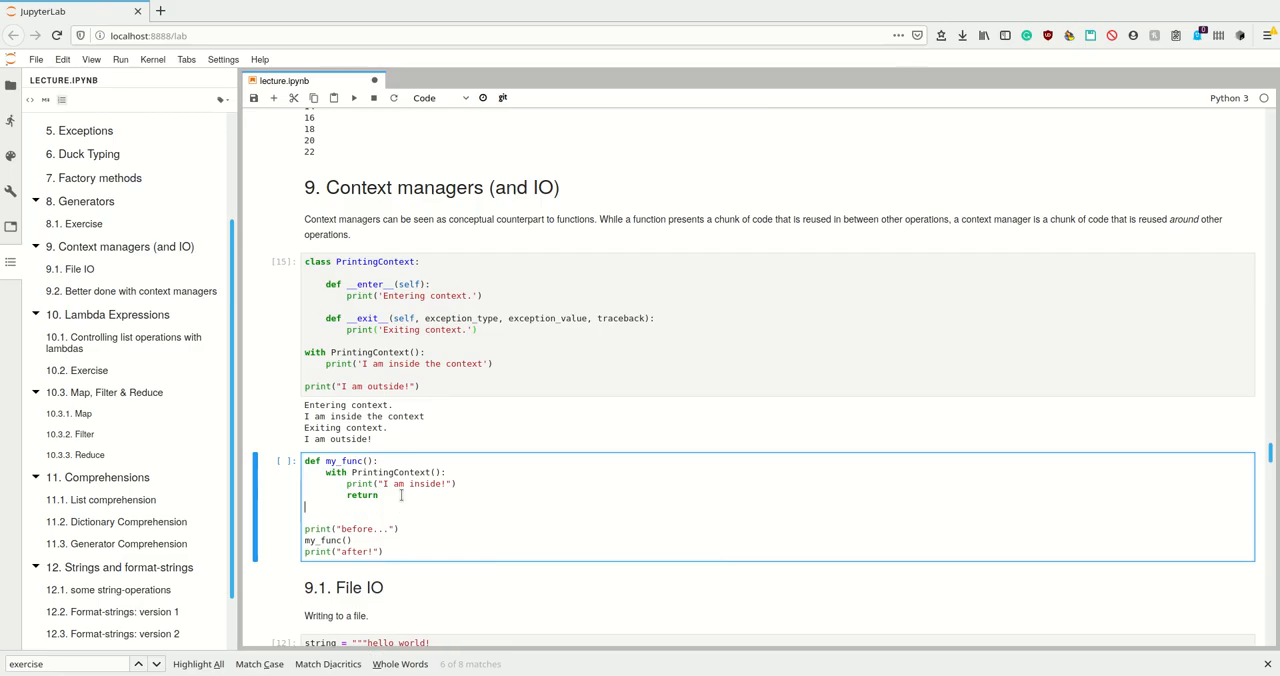
type("alskfj")
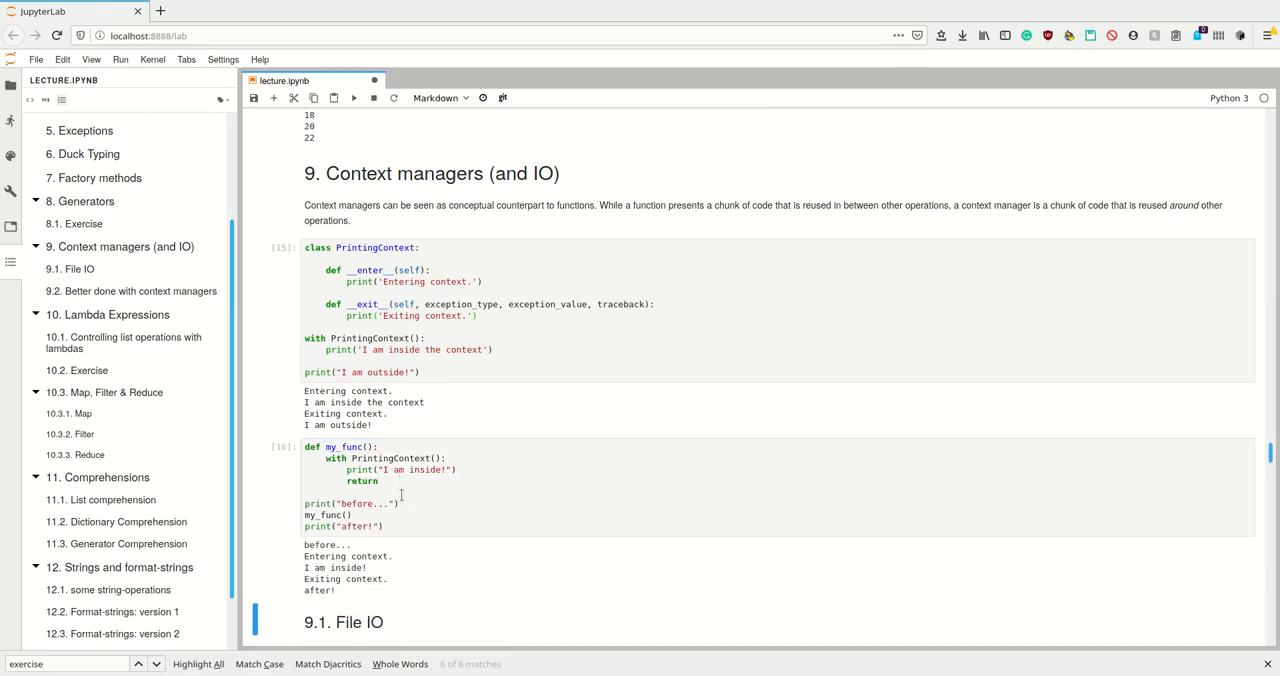
scroll("down", 3)
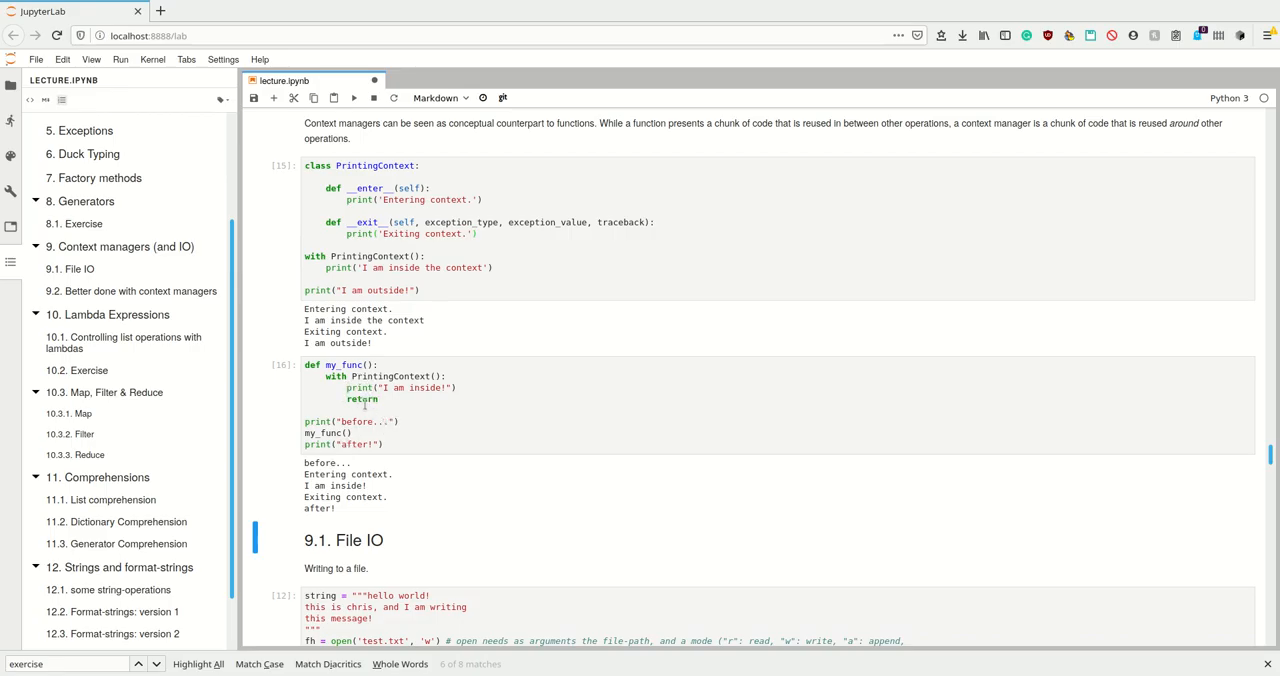
left_click(400, 400)
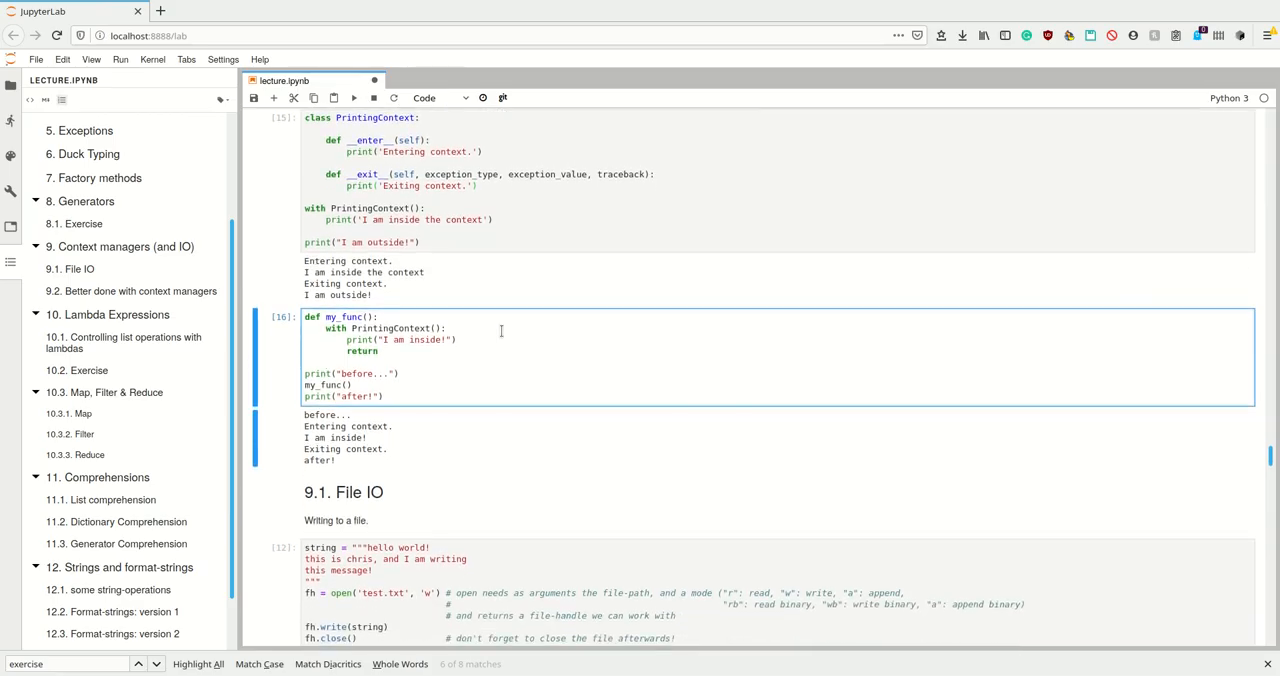
- Scroll down to the 9.1 File IO section heading
scroll("down", 3)
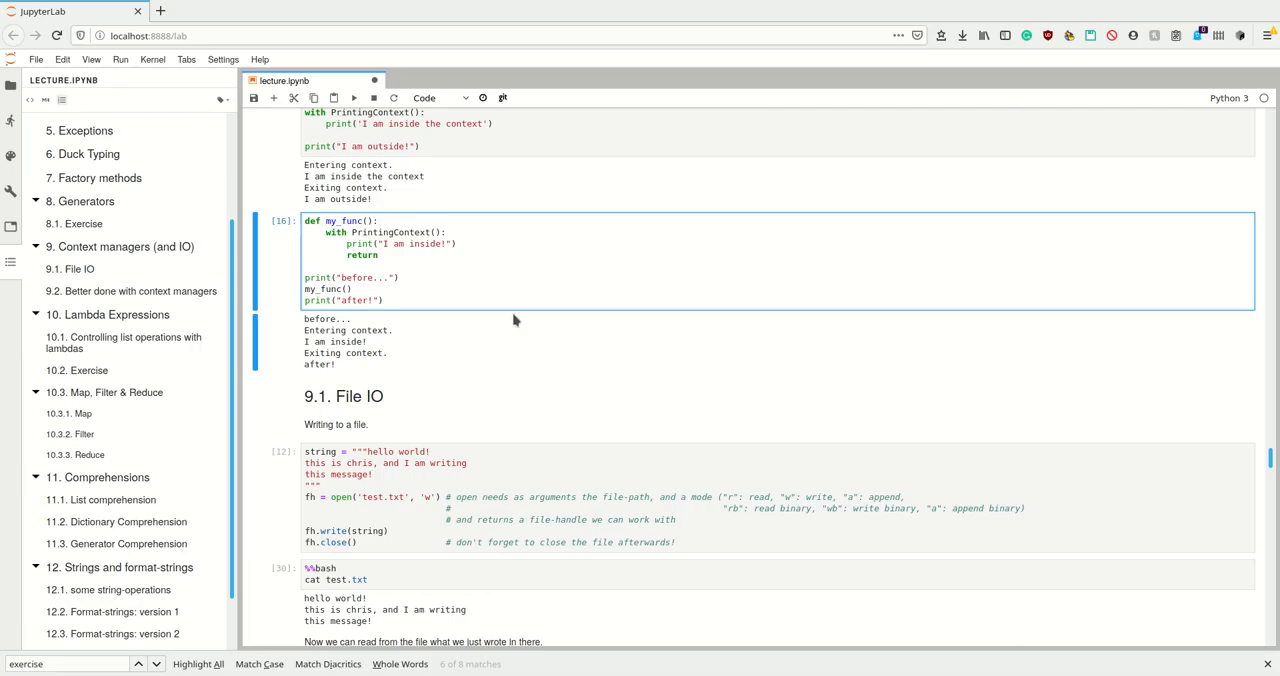
scroll("down", 3)
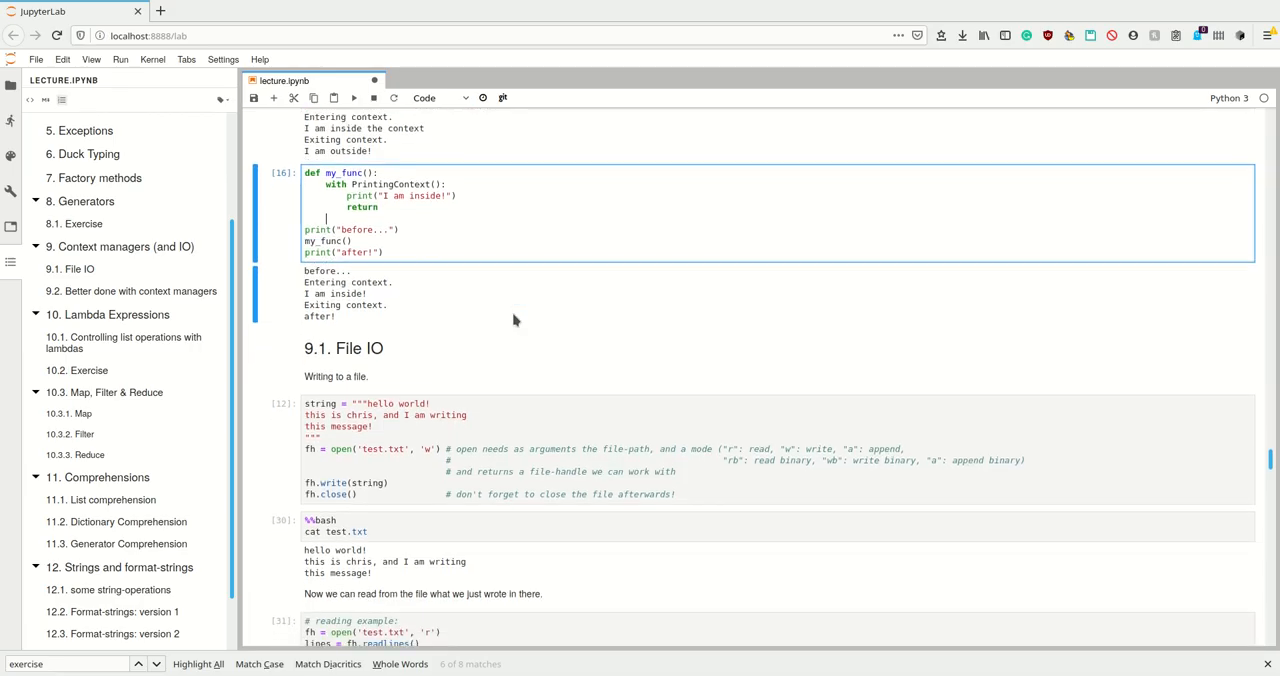
mouse_move(358, 440)
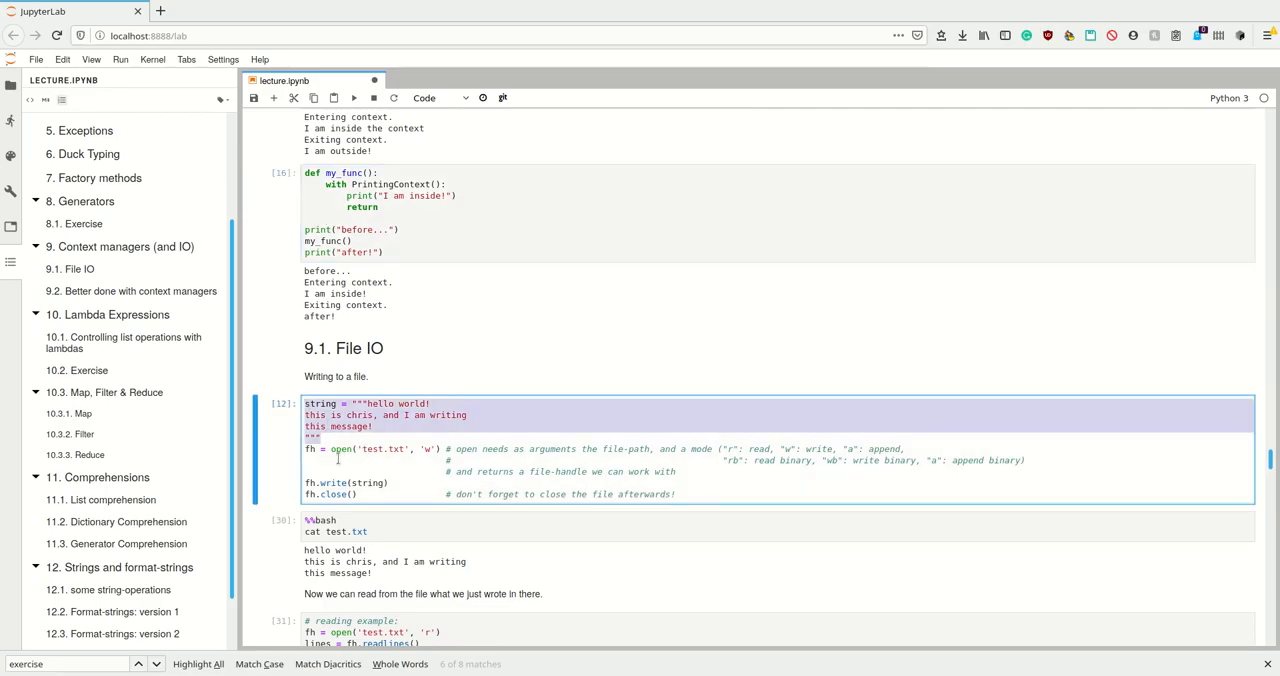
- Run the open/write/close cell creating test.txt and highlight it in the file browser and fh.close()
left_click(340, 448)
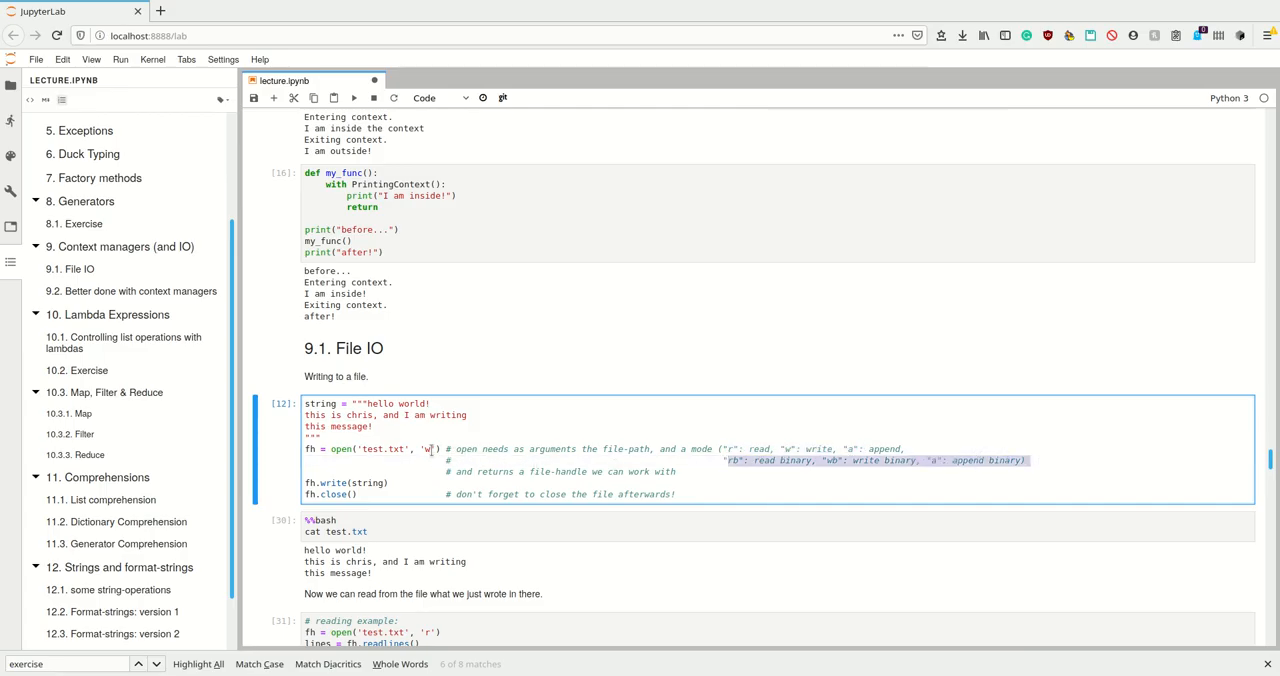
type("r")
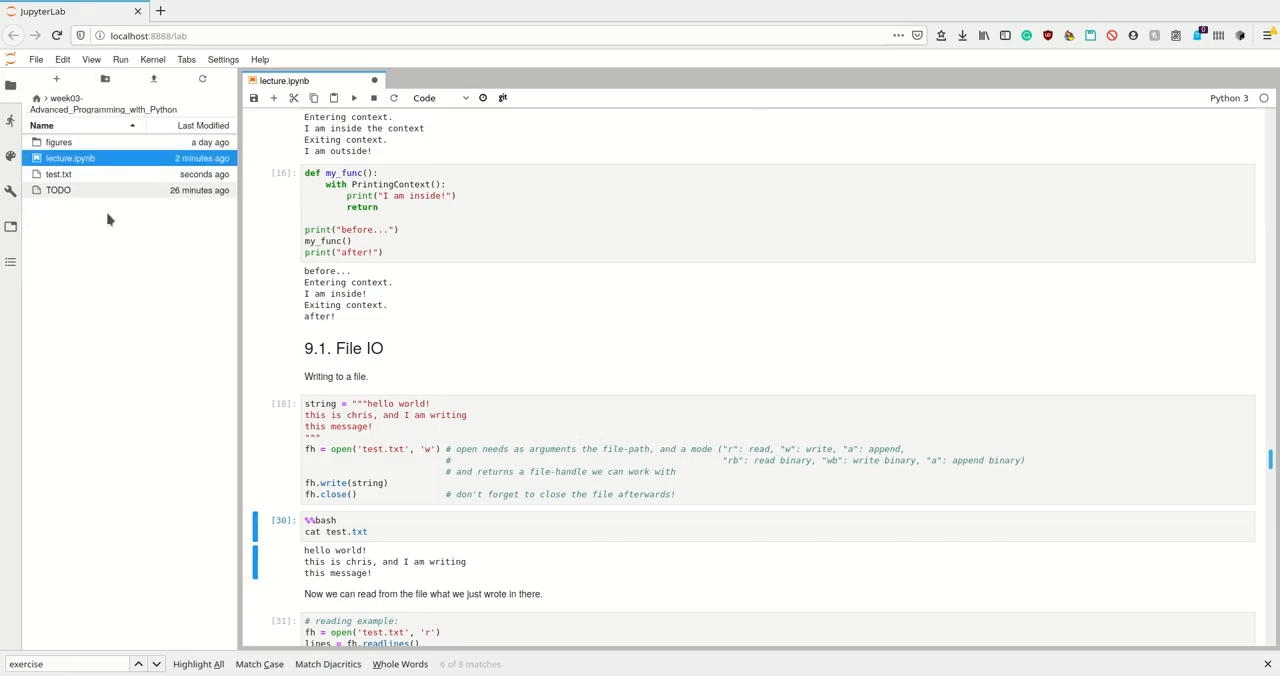
left_click(58, 174)
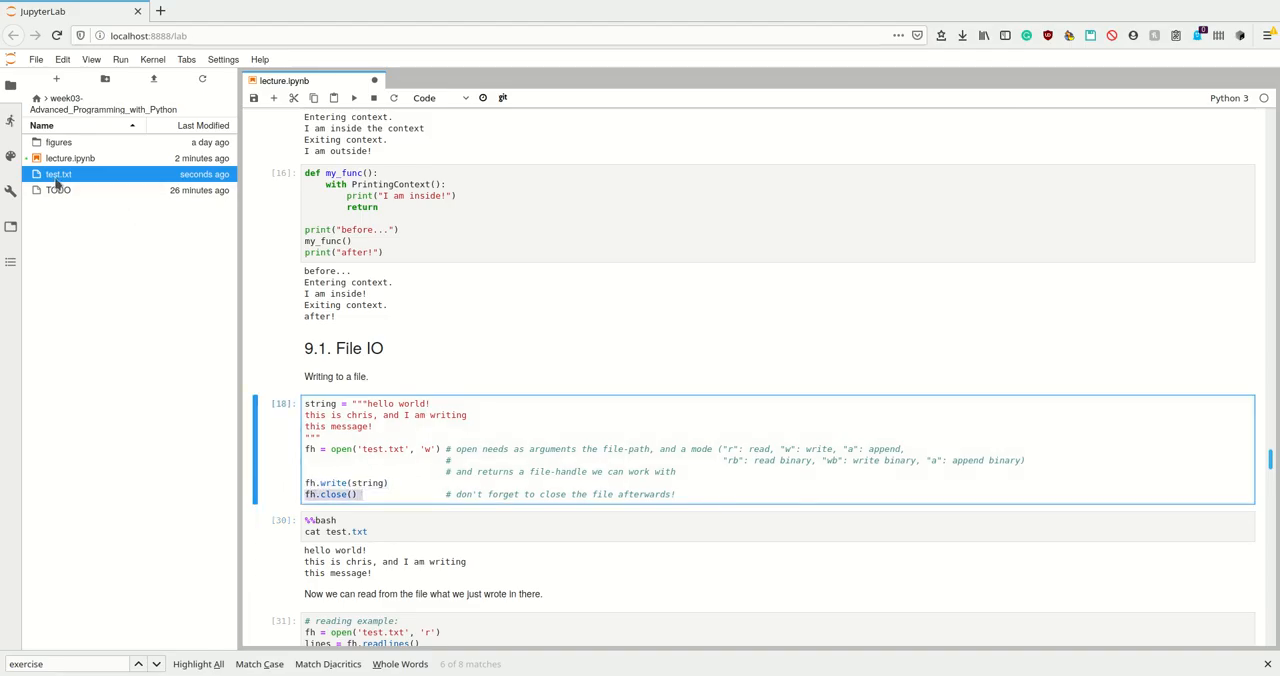
double_click(58, 174)
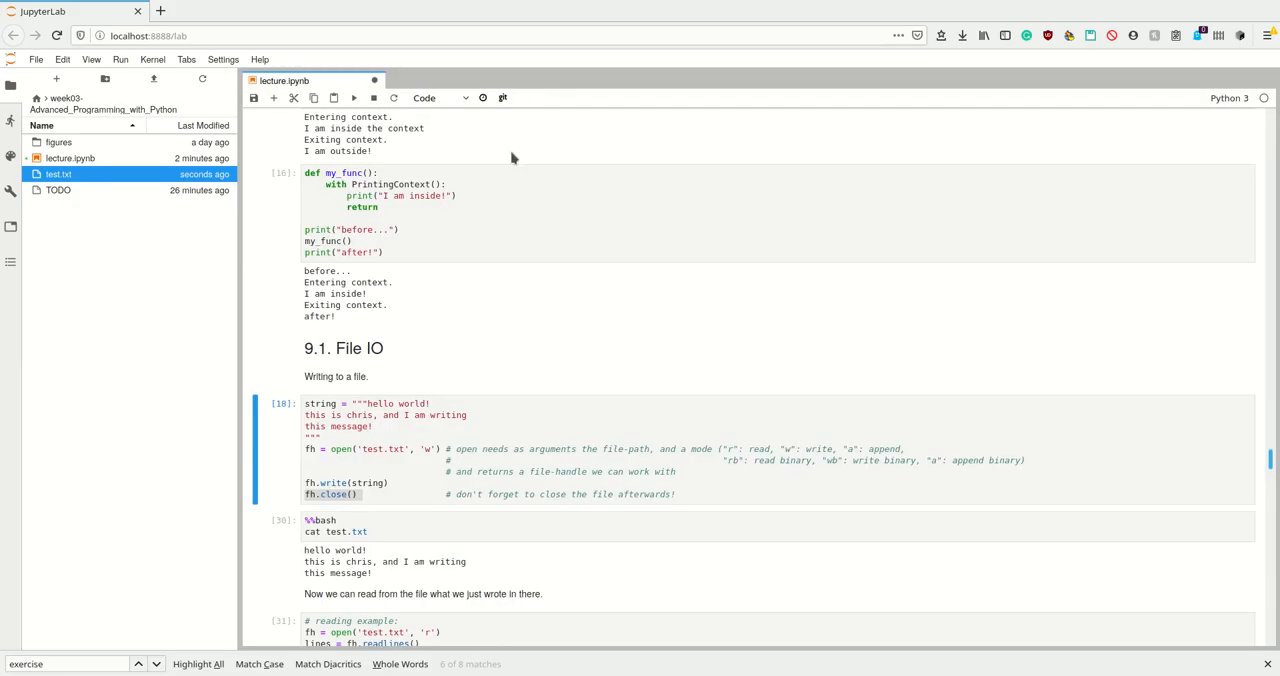
left_click(486, 492)
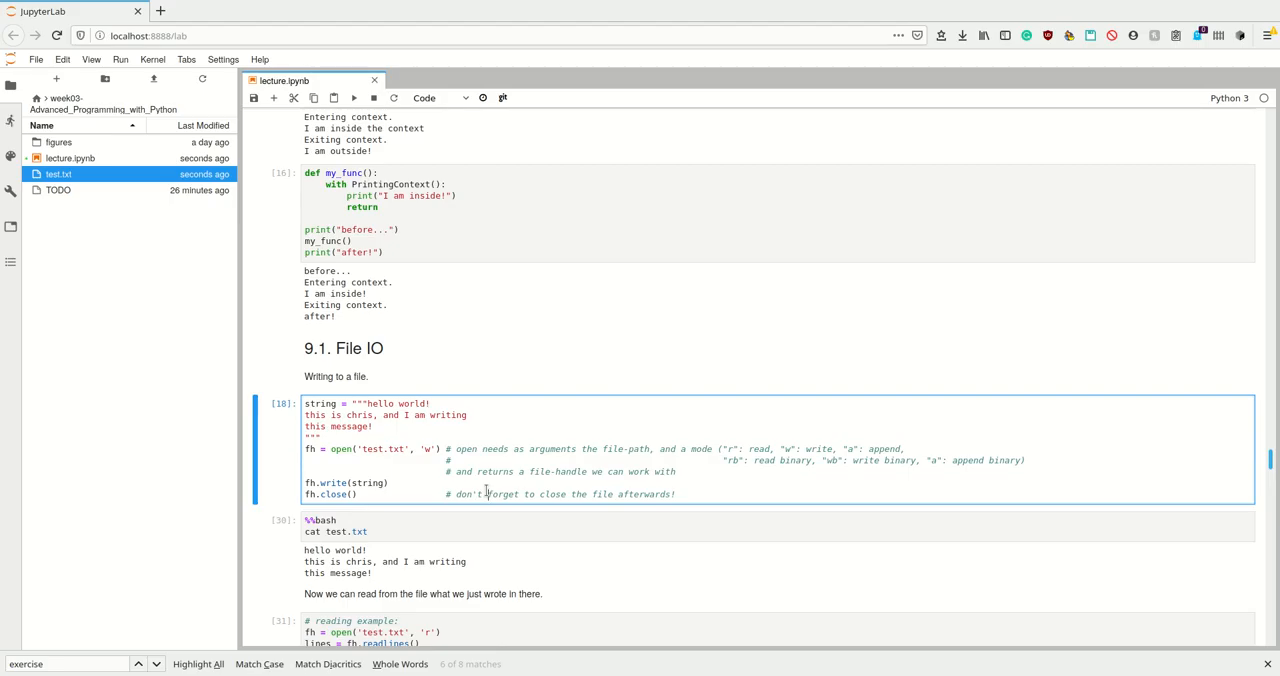
- Run the %%bash cat and readlines cells and select the 'w' write-mode argument of open
scroll("down", 3)
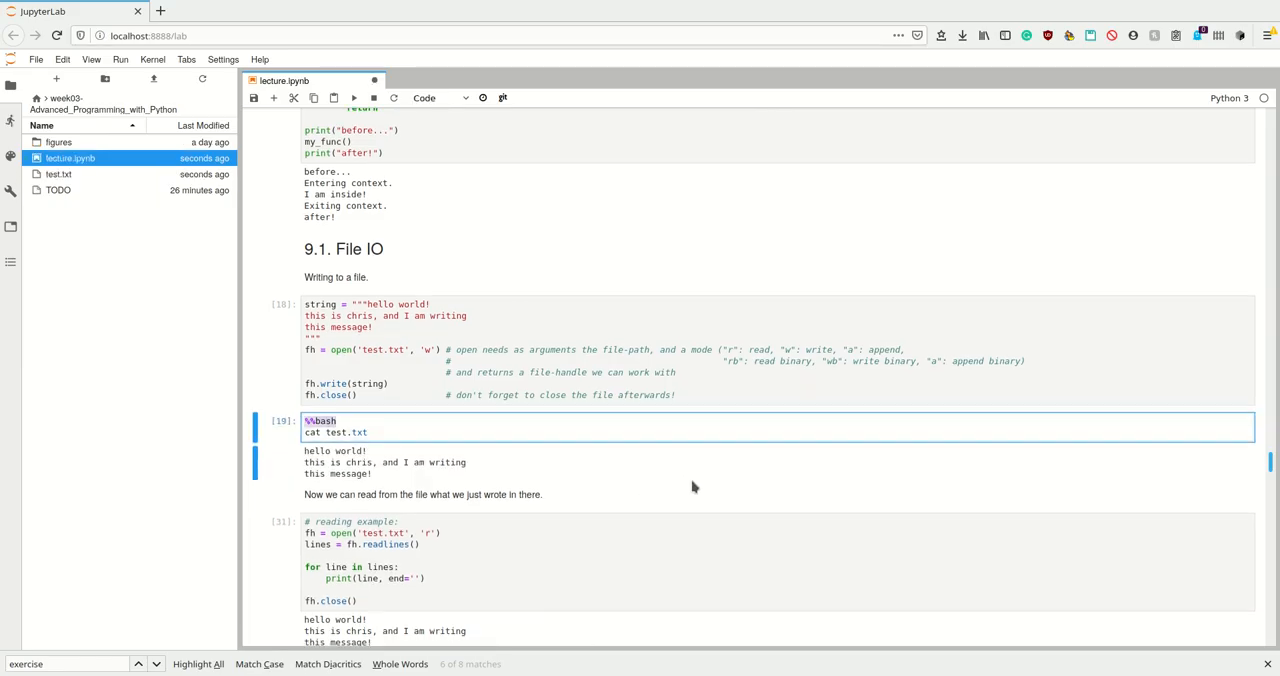
scroll("down", 3)
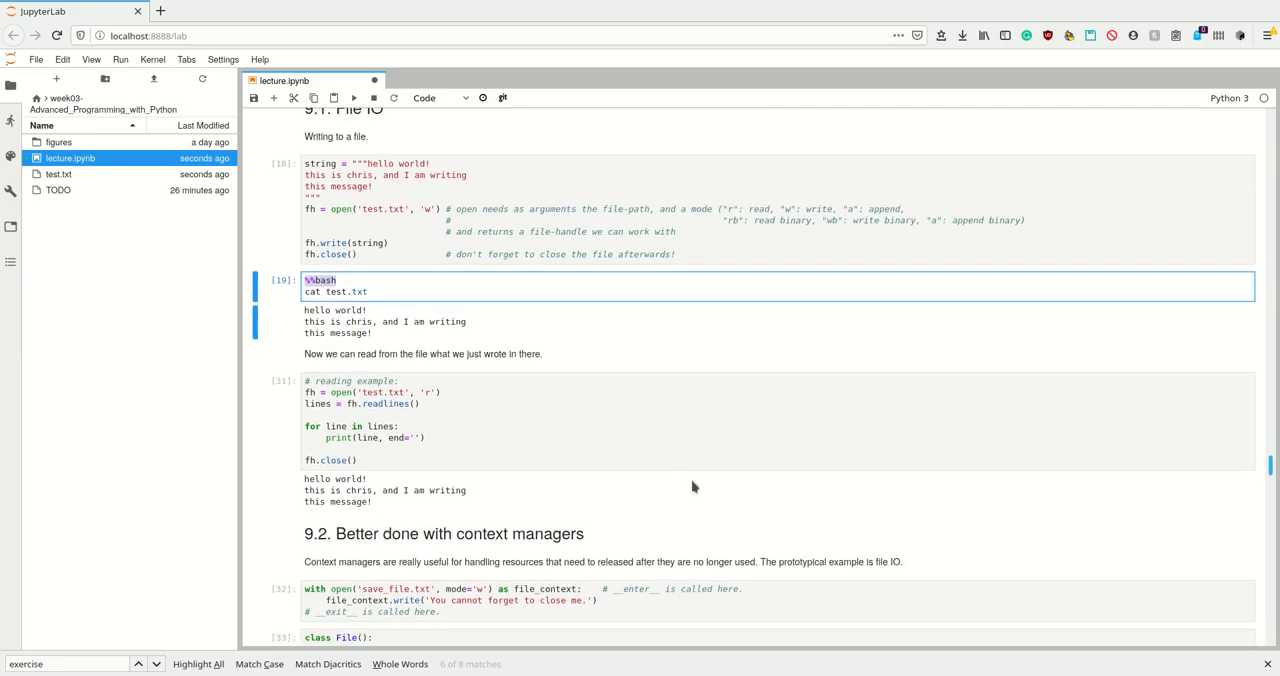
mouse_move(424, 384)
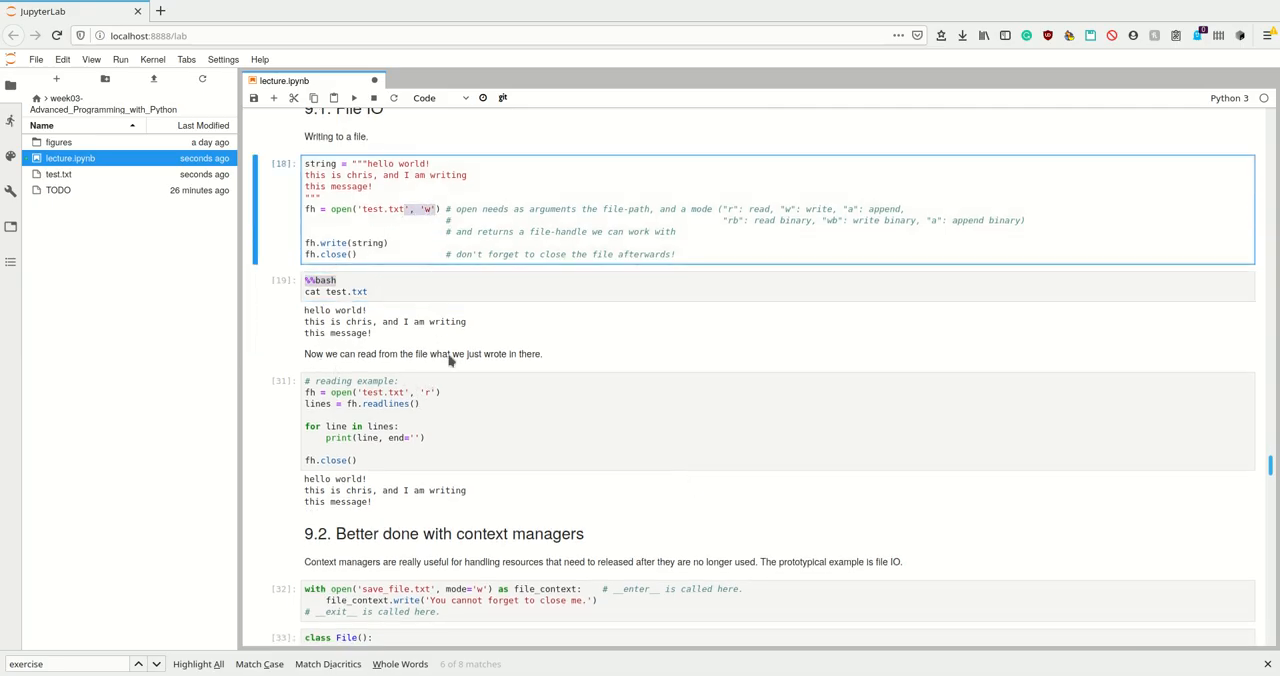
left_click(400, 404)
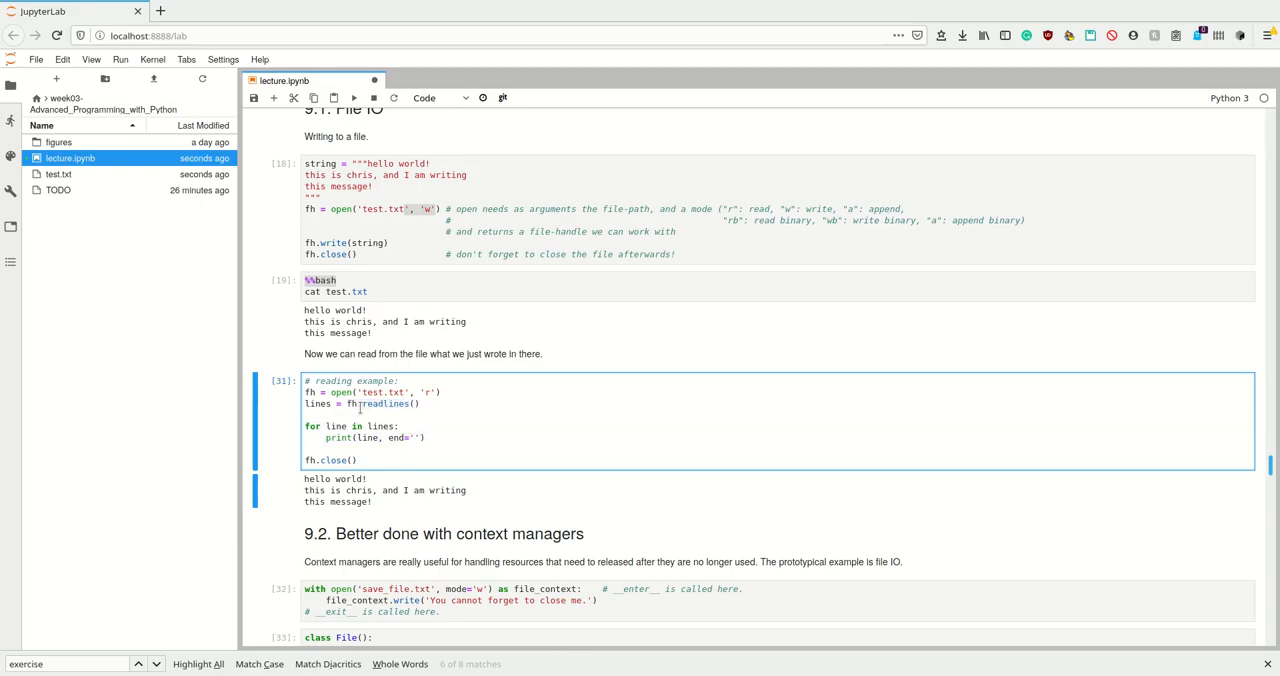
- Add end='' to the print call, run it, then delete test.txt from the file browser context menu
double_click(382, 404)
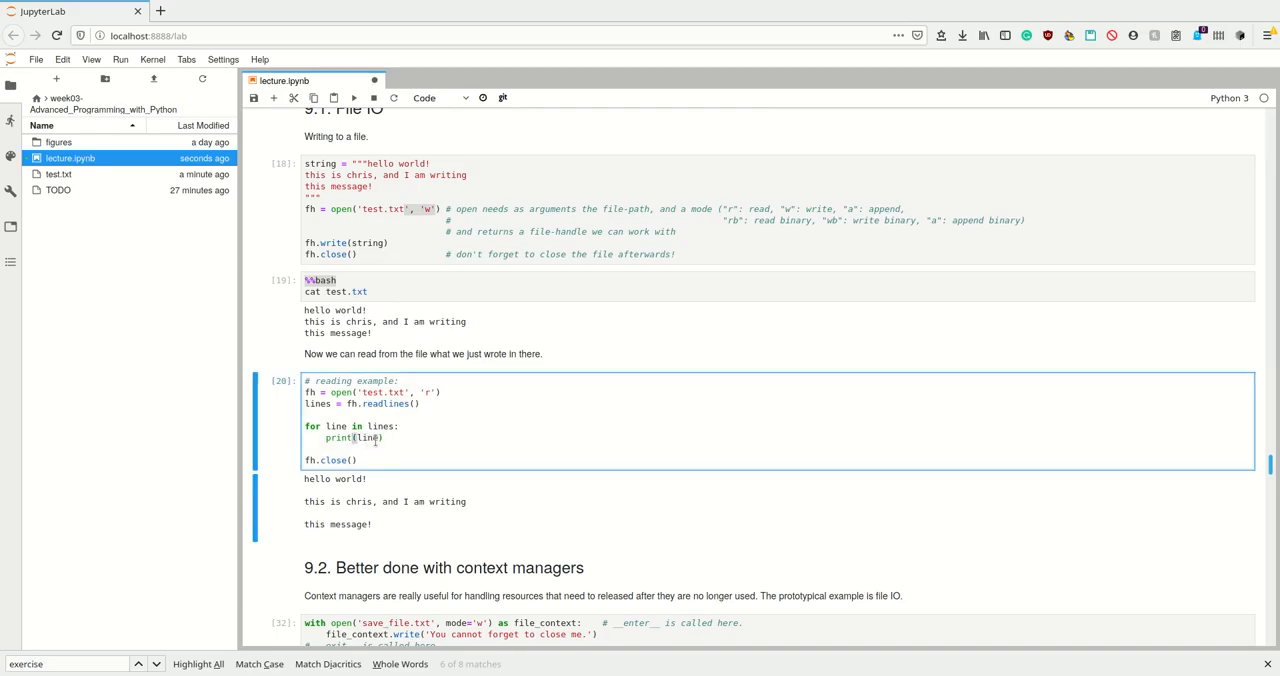
type(", end=''")
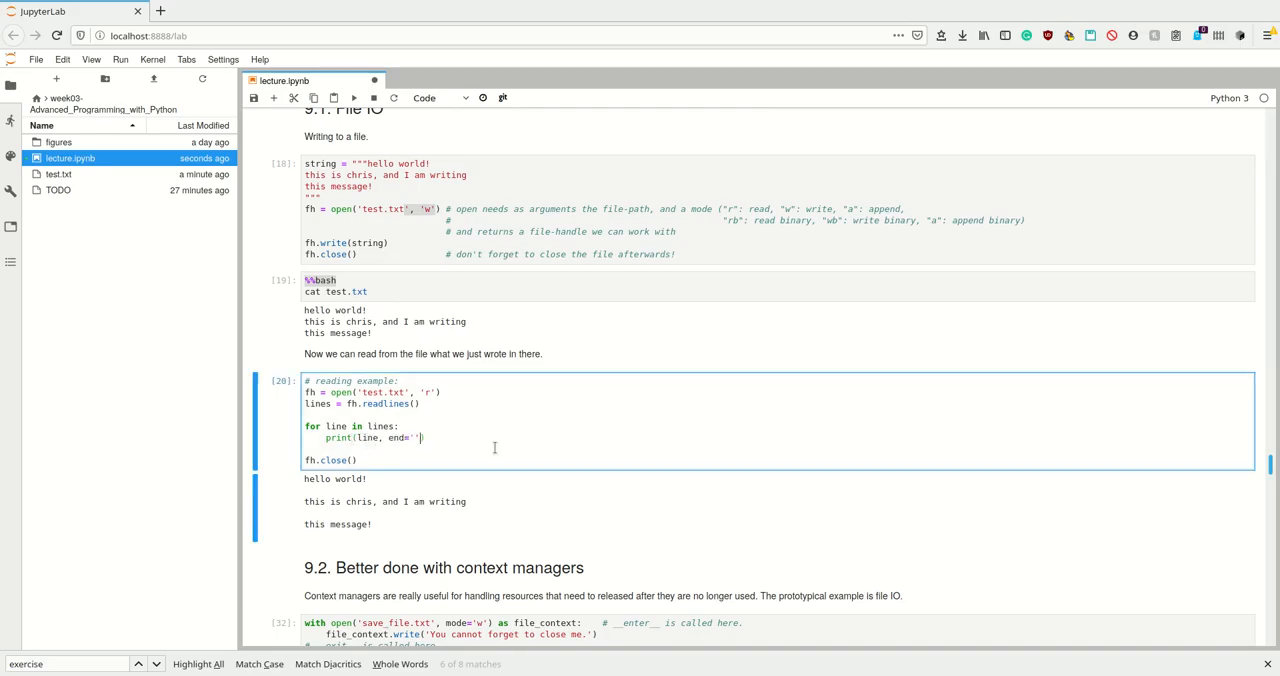
mouse_move(184, 208)
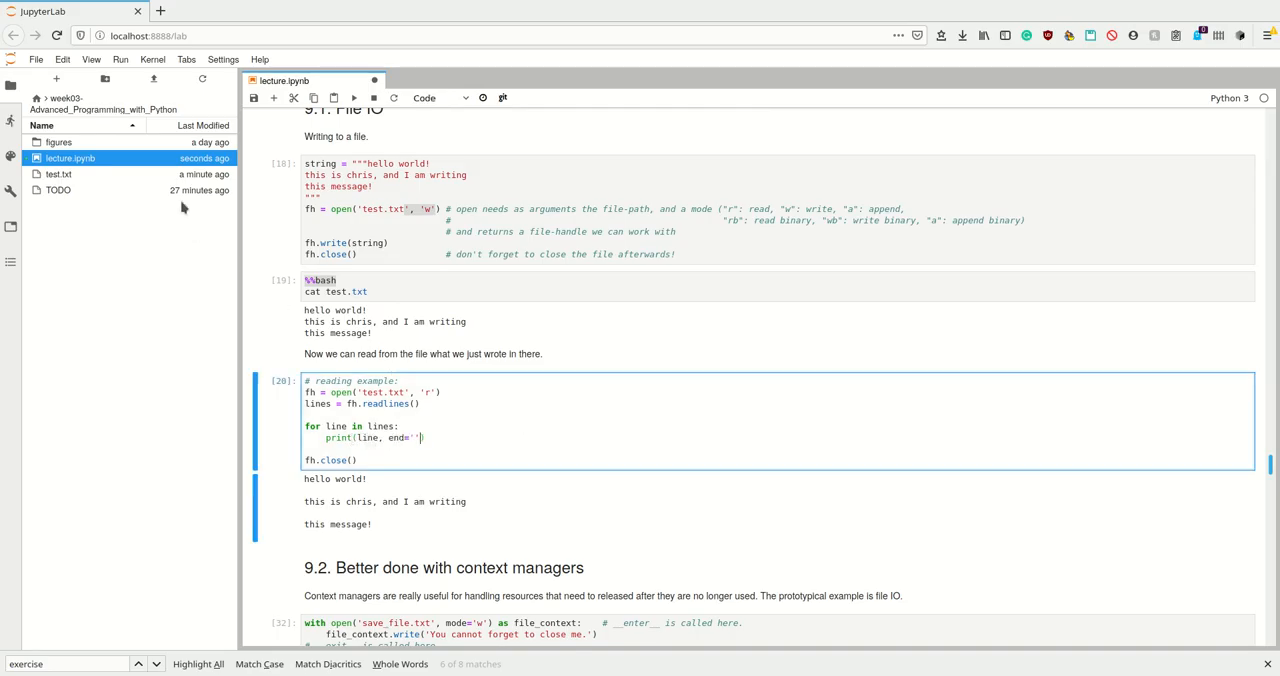
left_click(58, 174)
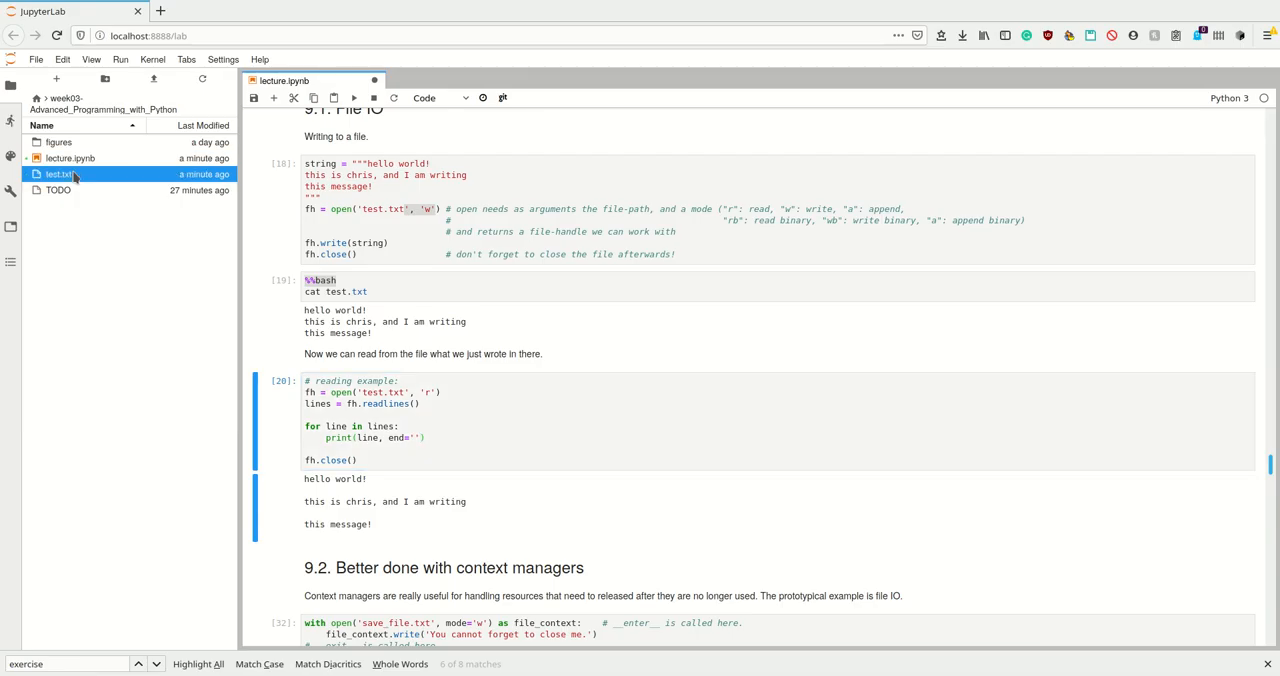
right_click(60, 172)
type("if")
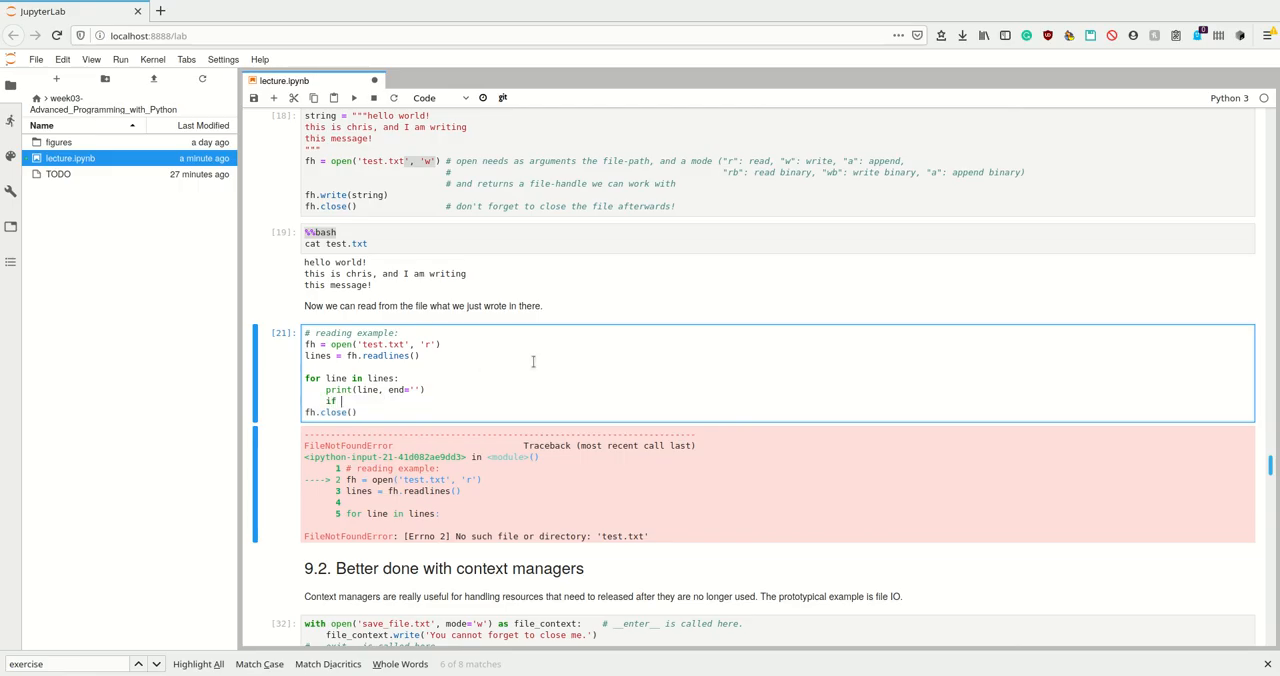
- Add an 'if line == ... : return' check in the reading loop and rerun it, raising FileNotFoundError
type("line == alskdfölk")
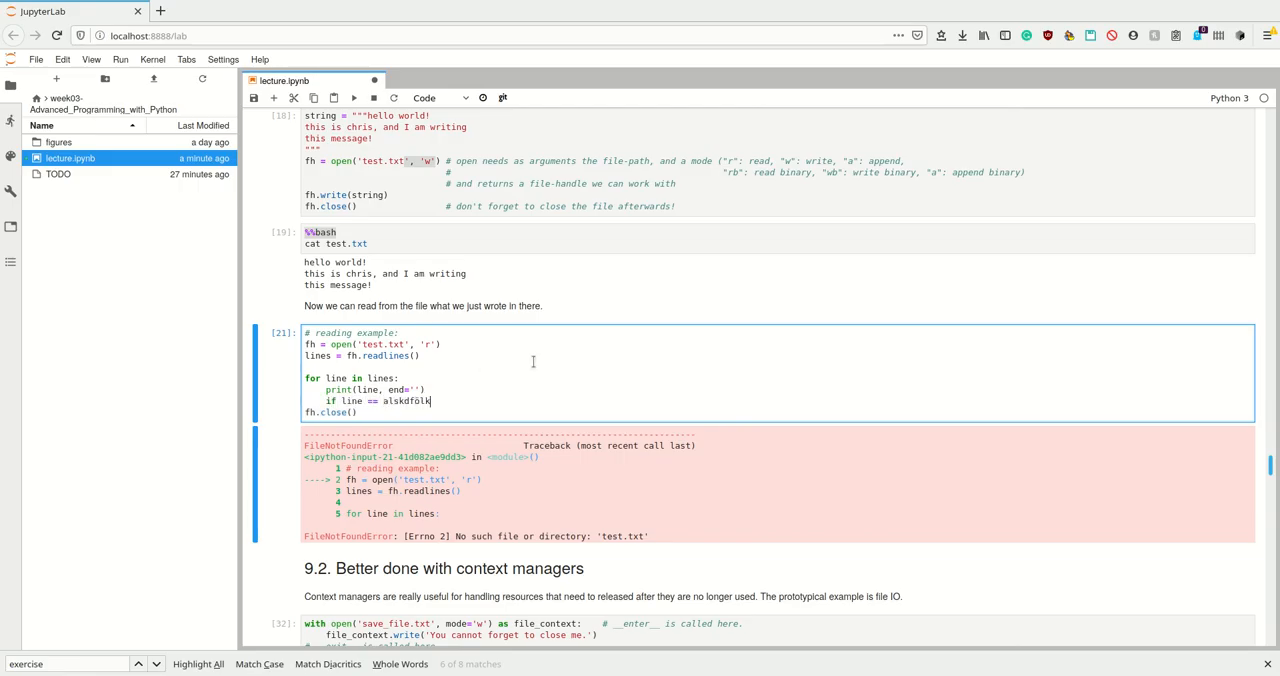
type(":")
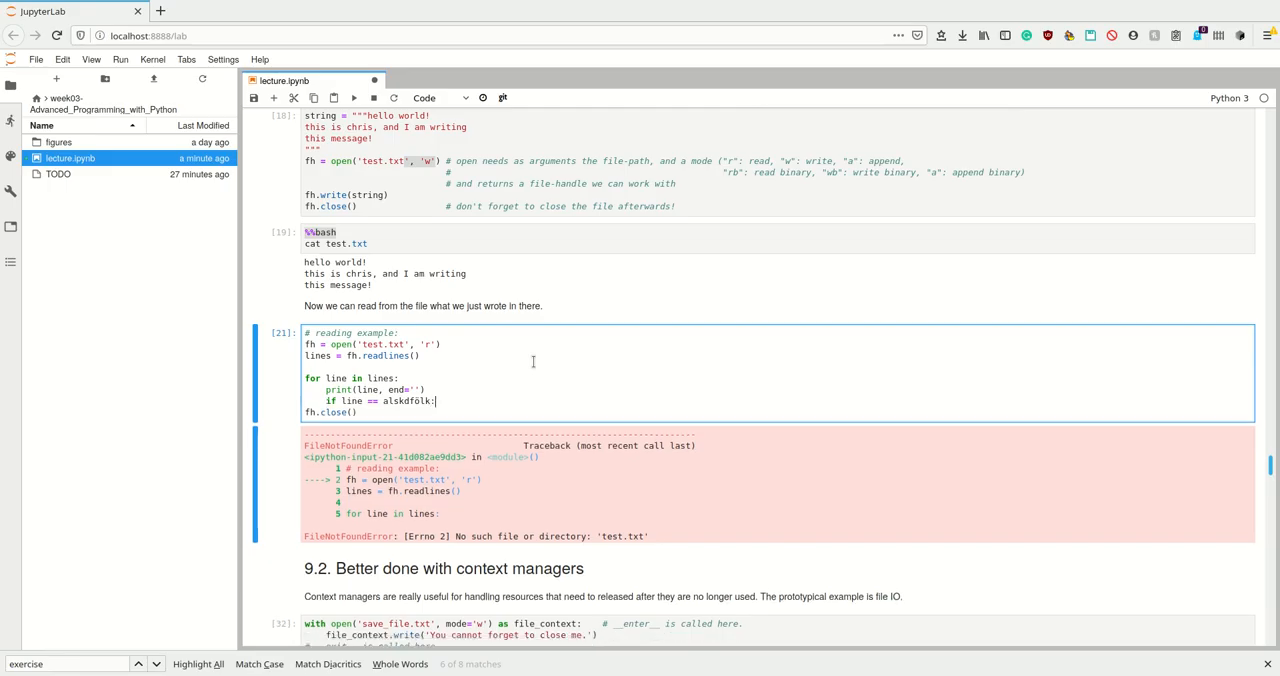
type("return")
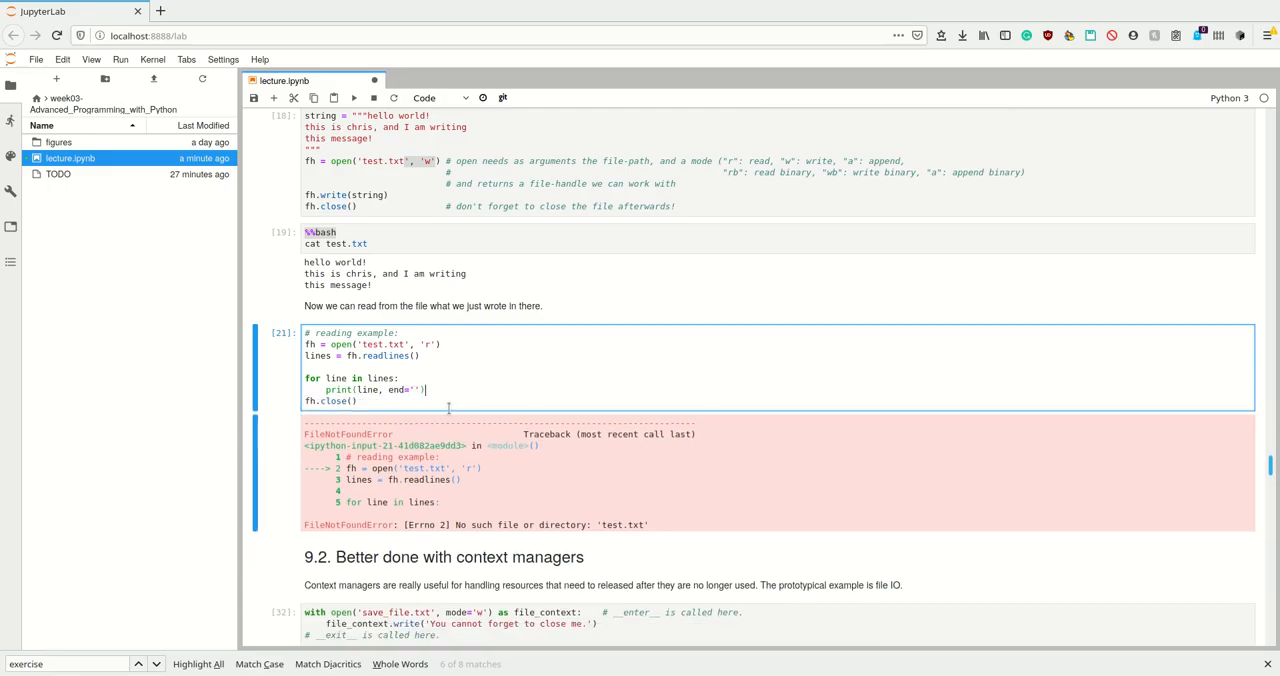
scroll("down", 3)
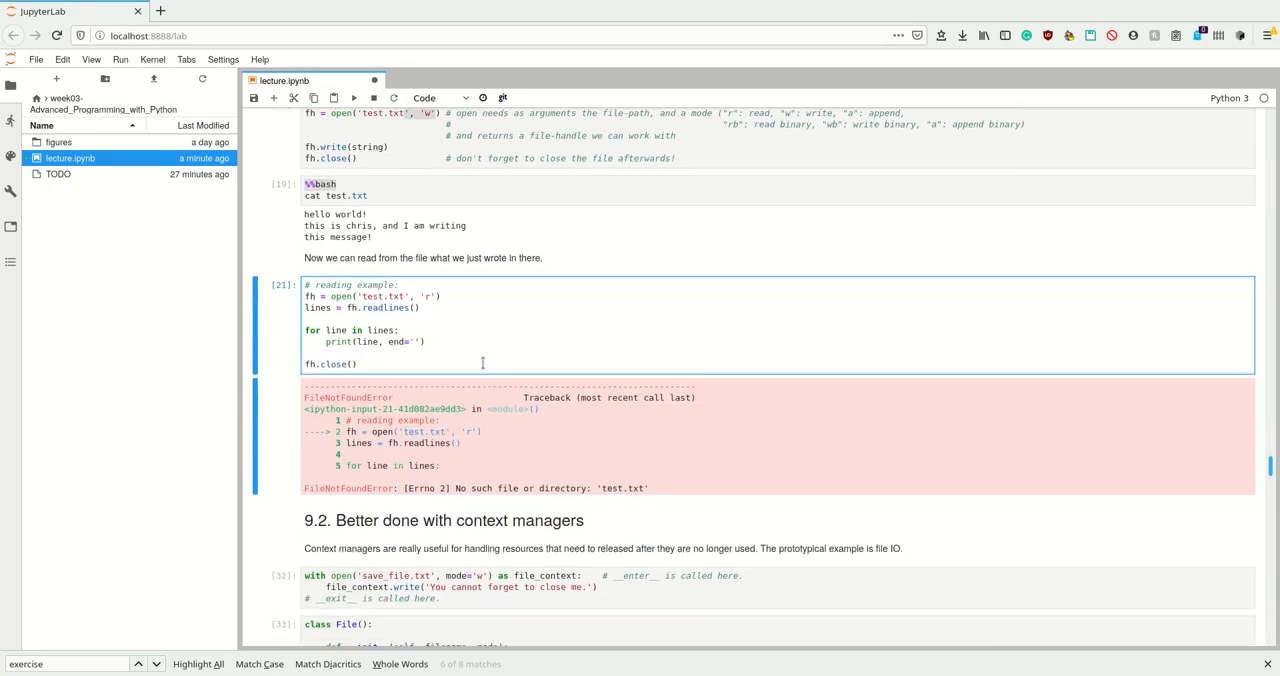
scroll("down", 3)
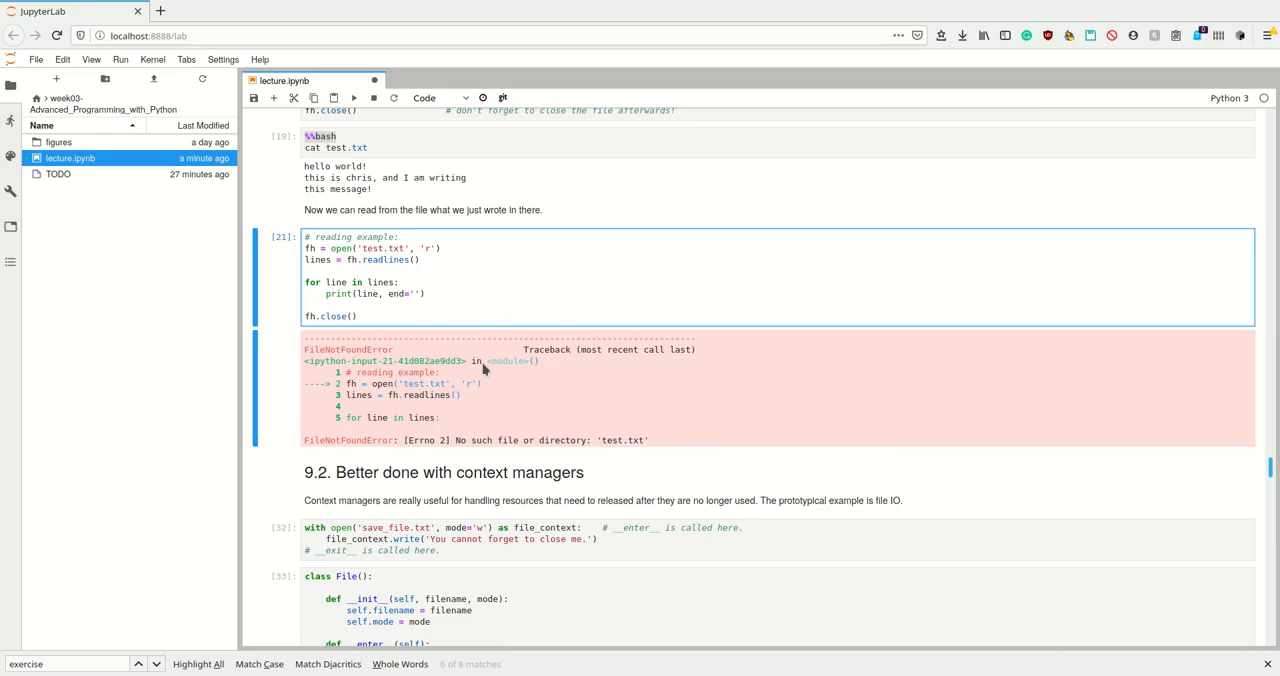
scroll("down", 3)
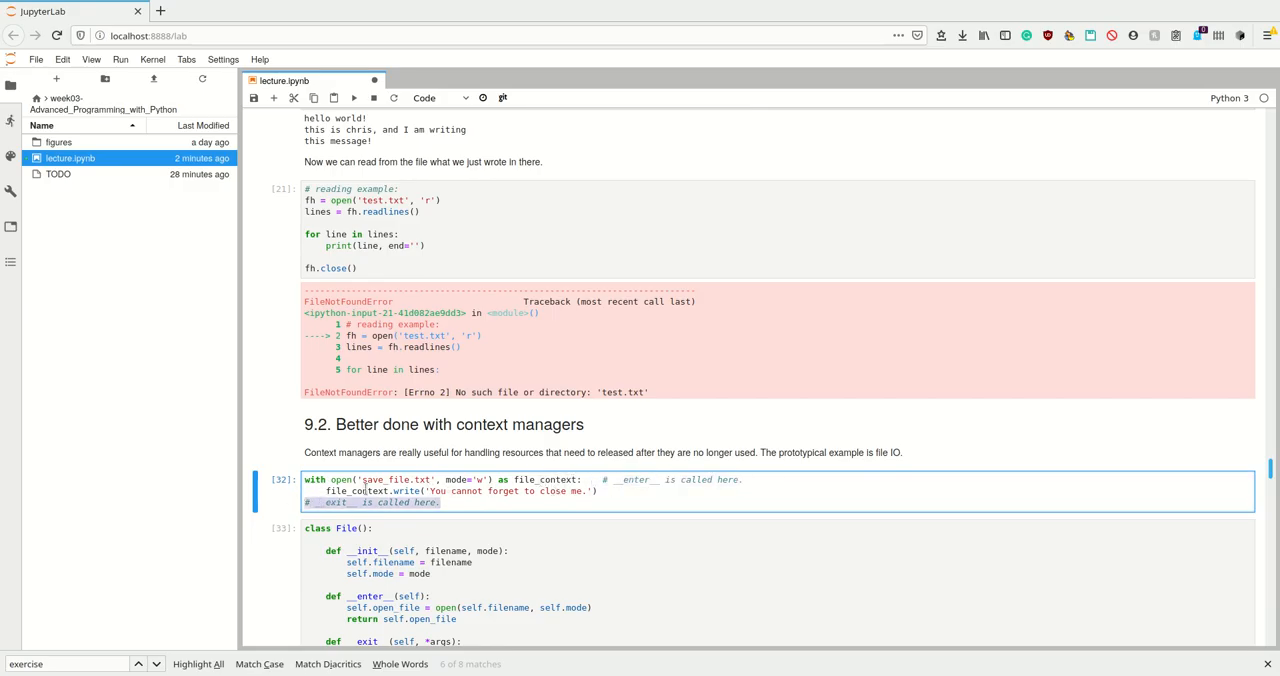
- Rerun the writing cell to recreate test.txt and scroll to the with-open example
scroll("down", 3)
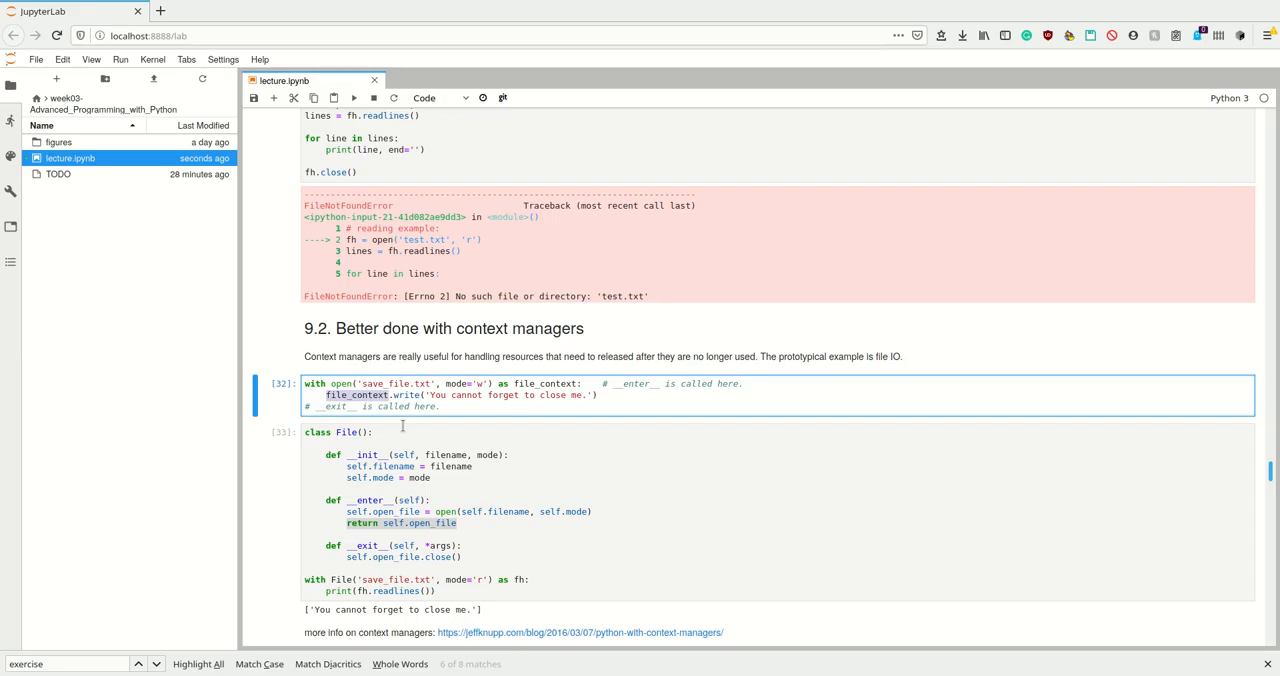
scroll("down", 3)
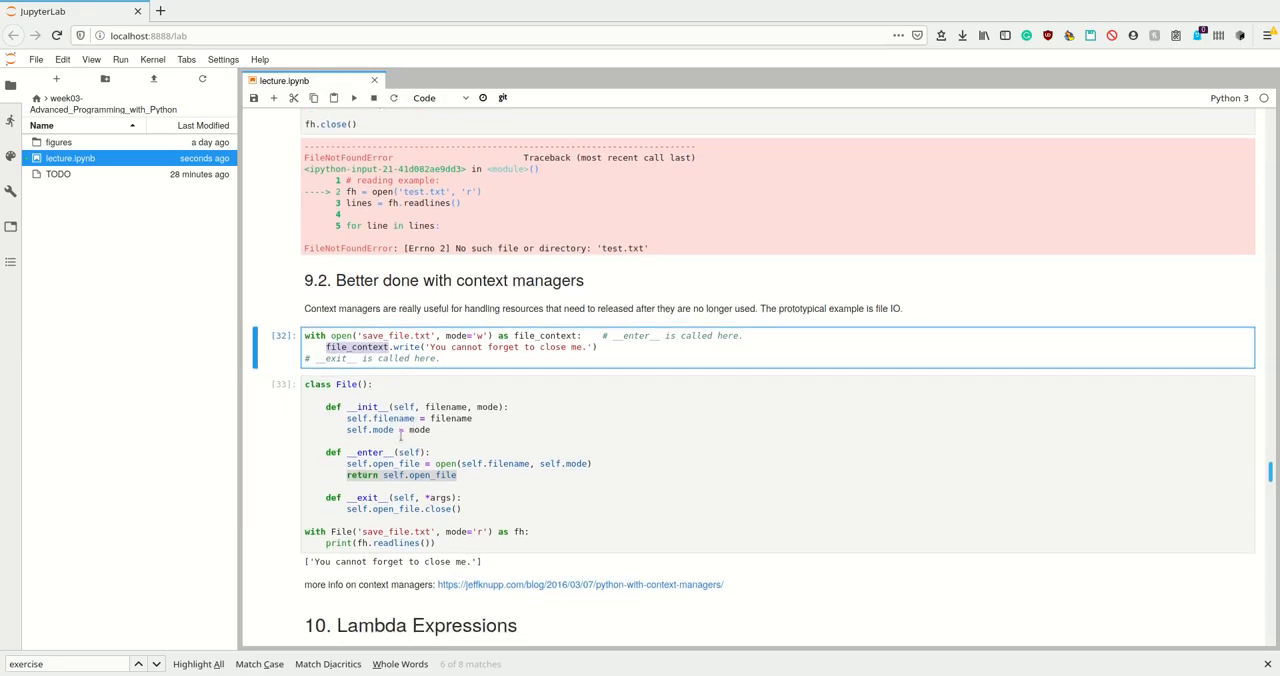
scroll("down", 3)
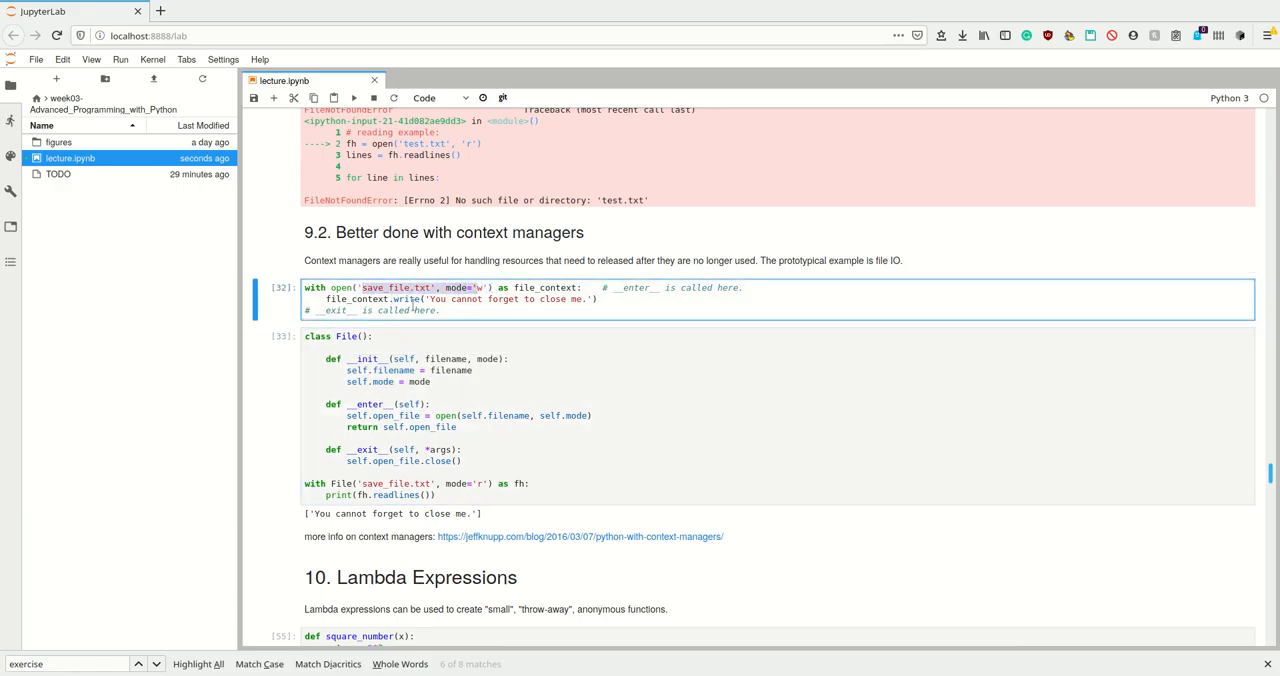
left_click(432, 382)
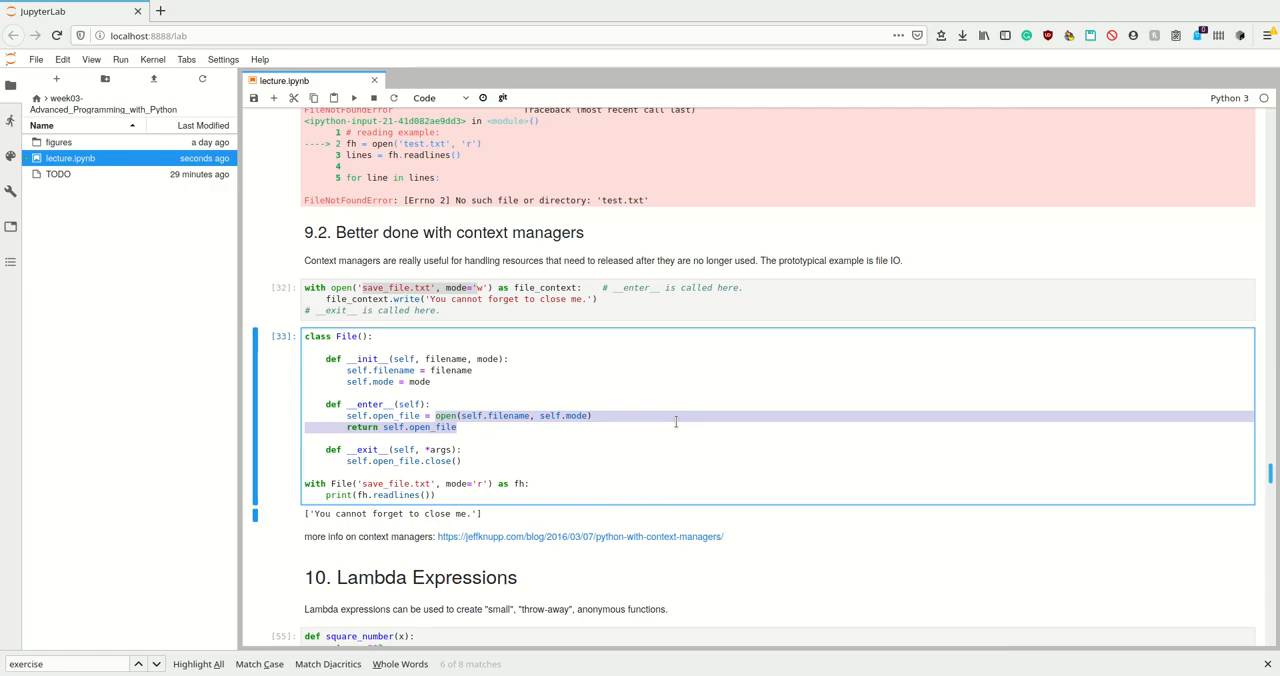
- Walk through __enter__ and __exit__ of the custom File class and run it, raising FileNotFoundError for save_file.txt
left_click(404, 460)
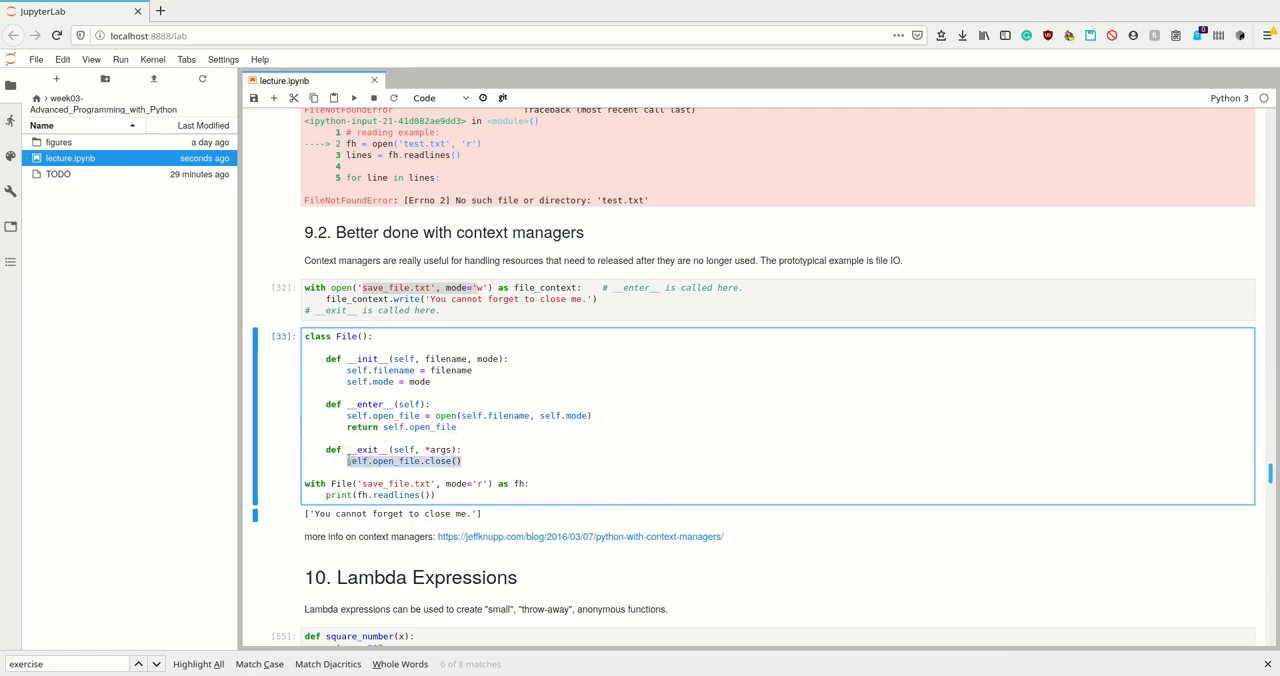
left_click(398, 336)
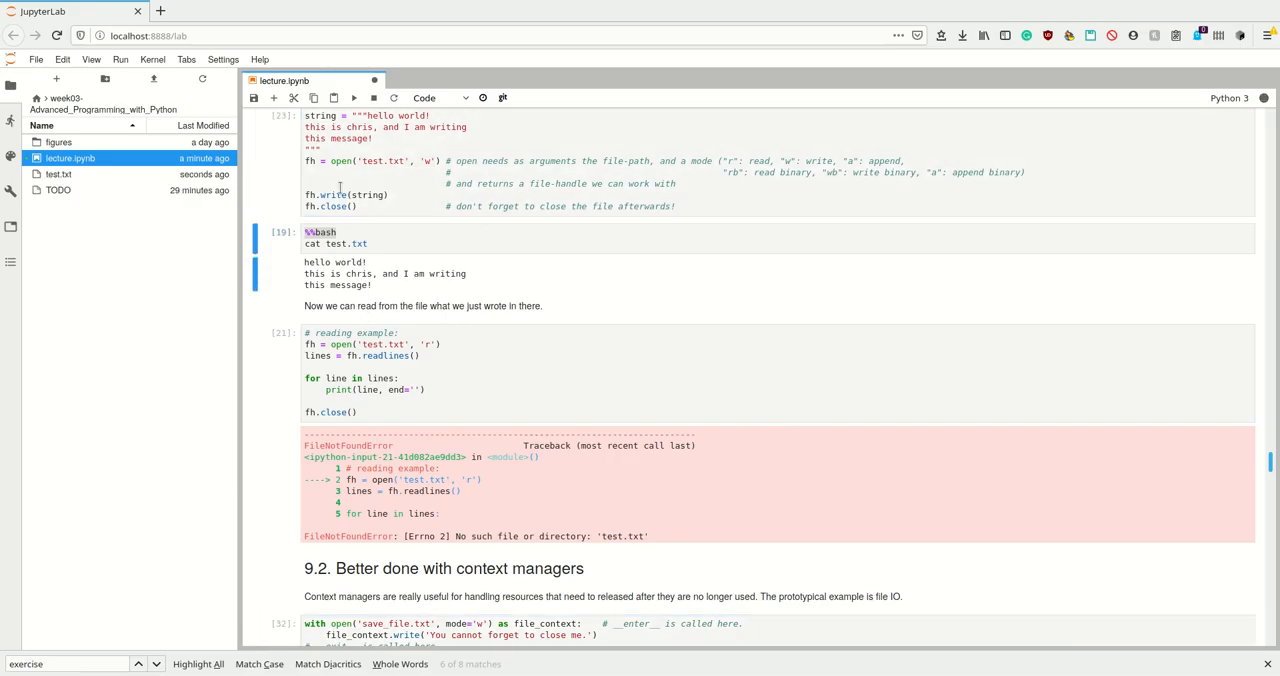
scroll("down", 3)
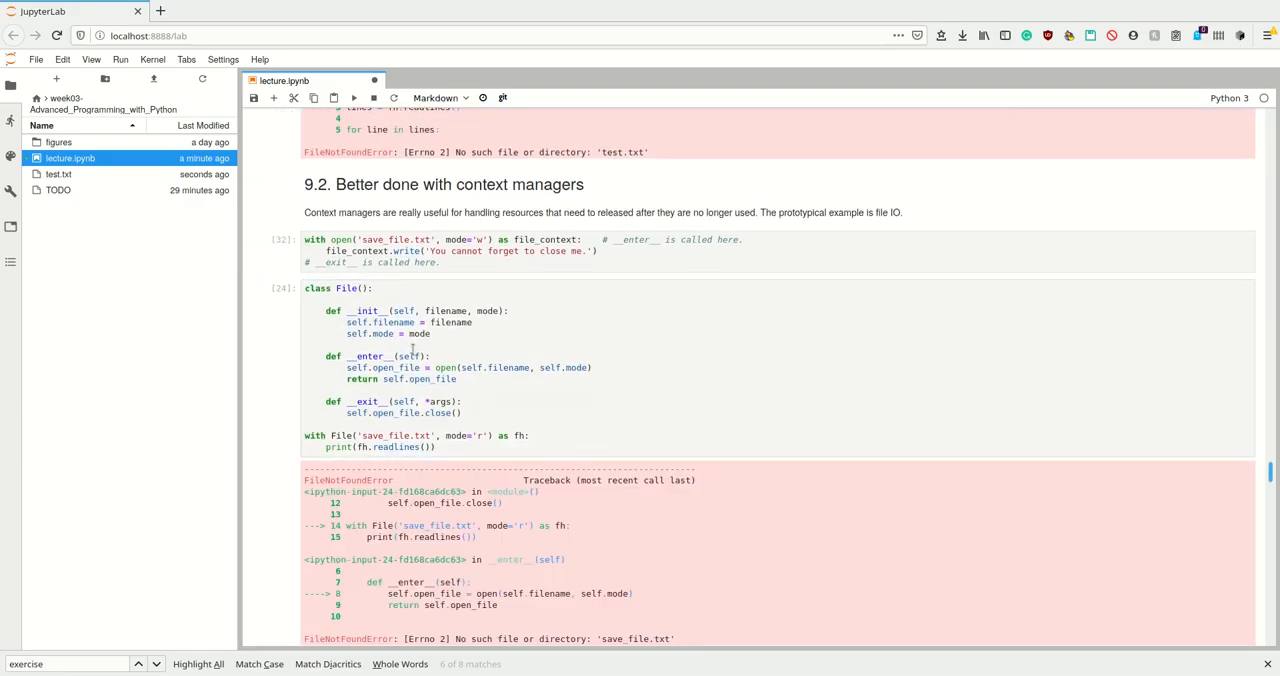